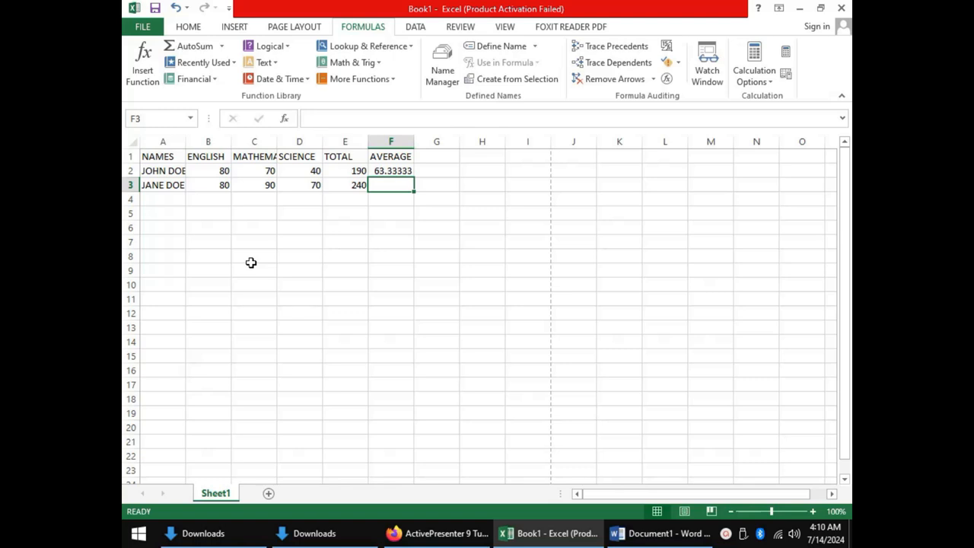
mouse_move(322, 282)
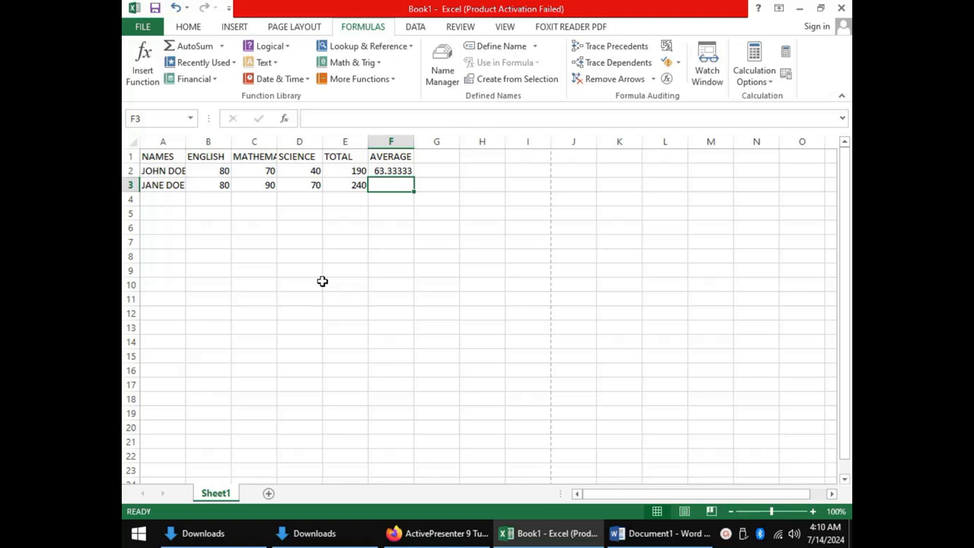
mouse_move(216, 190)
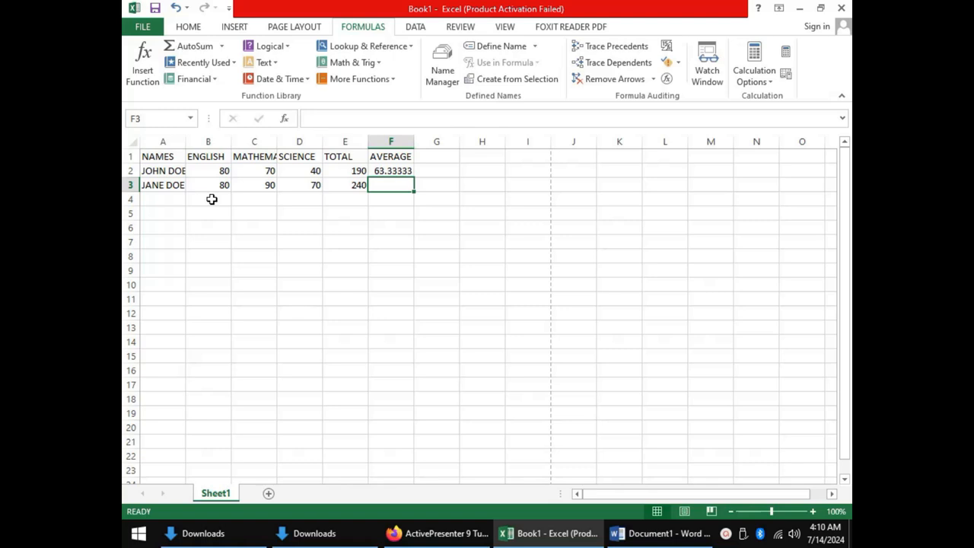
mouse_move(281, 295)
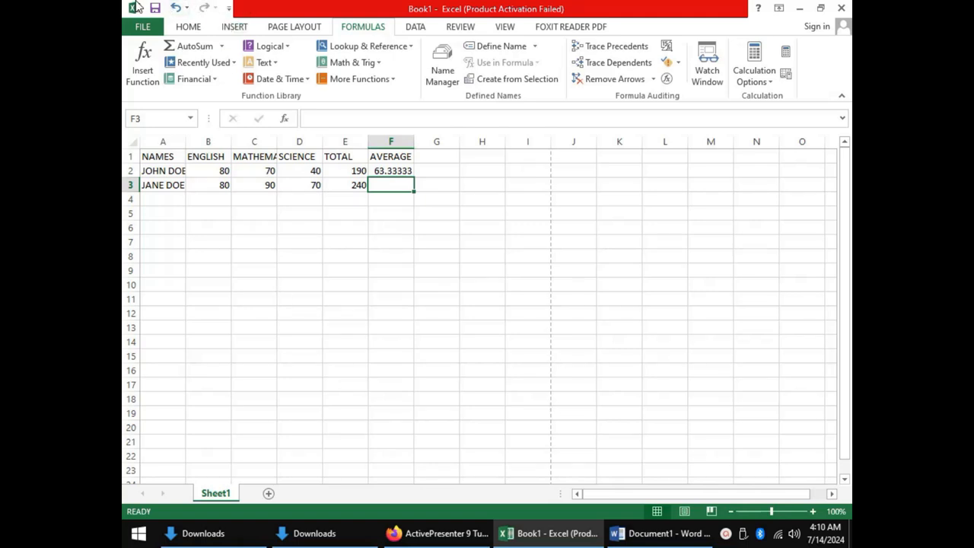
mouse_move(195, 6)
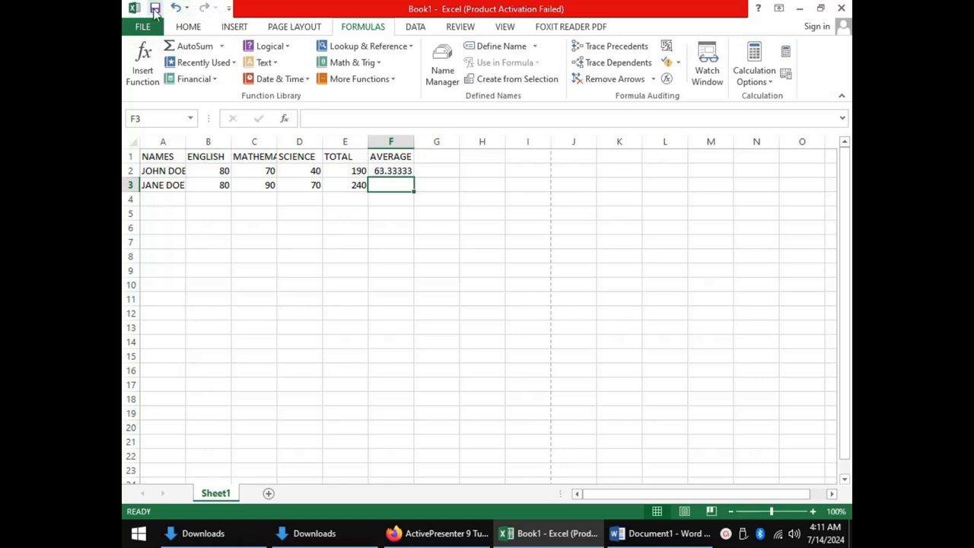
mouse_move(232, 17)
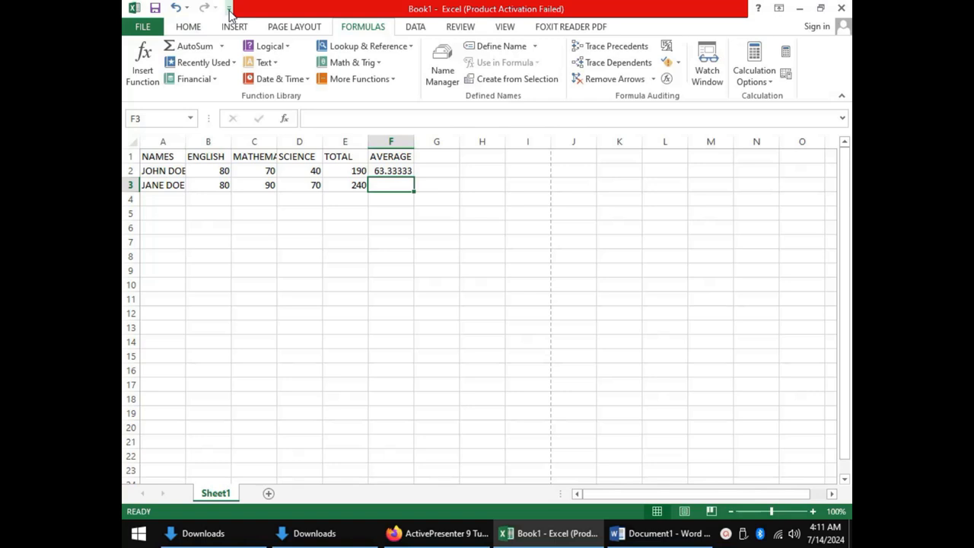
- Open the full Quick Access Toolbar customization settings via More Commands
click(231, 9)
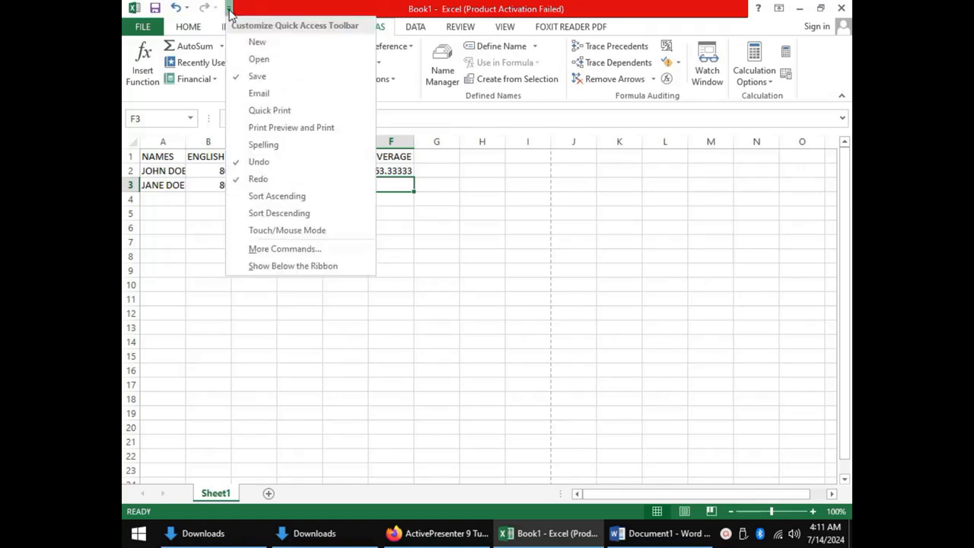
mouse_move(284, 249)
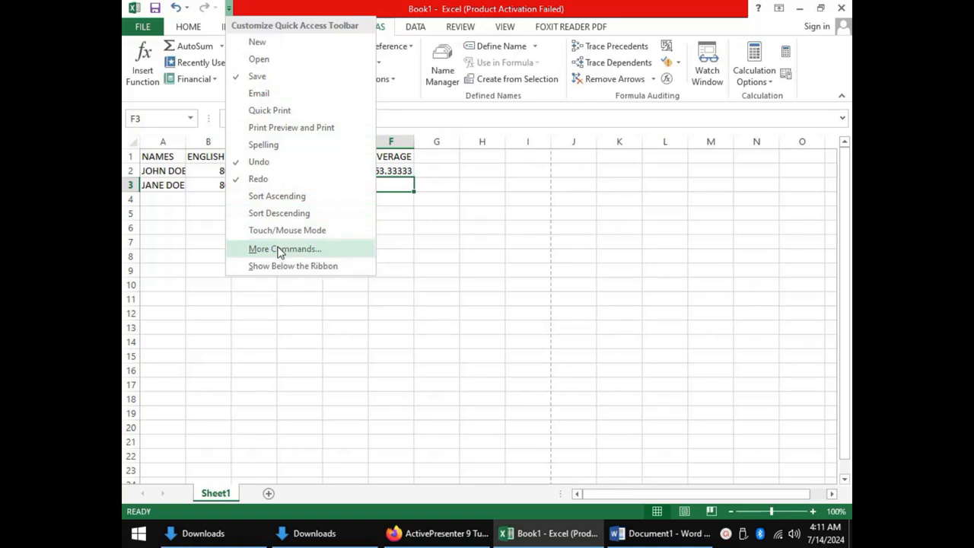
click(285, 249)
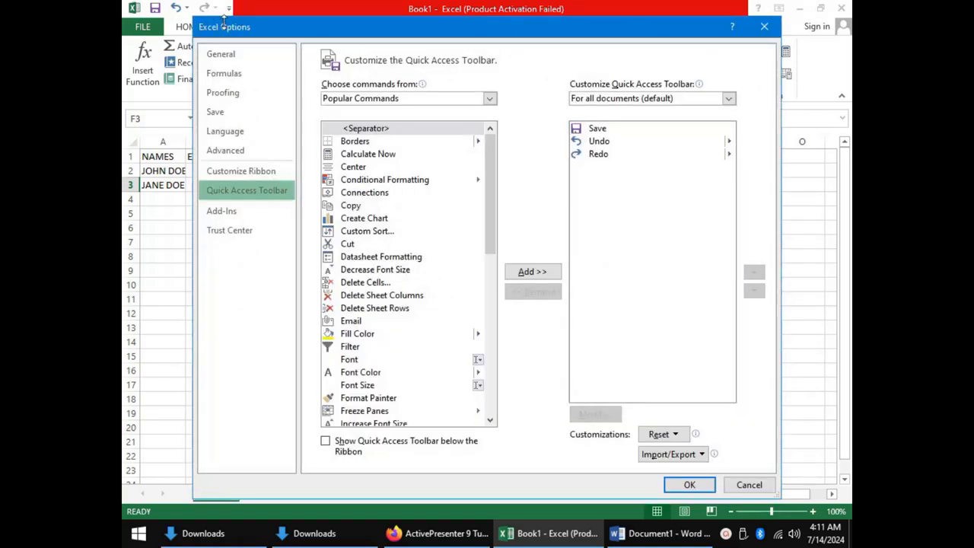
mouse_move(524, 184)
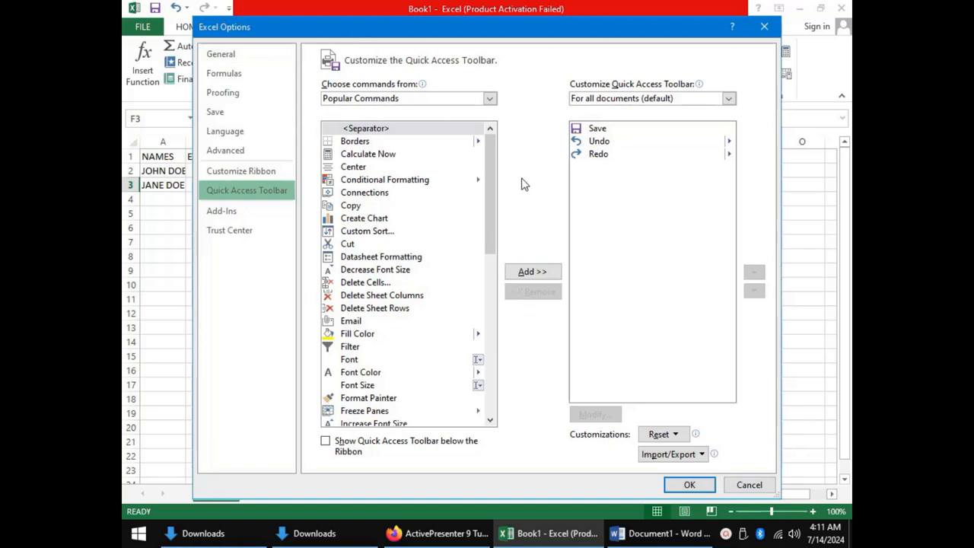
mouse_move(363, 97)
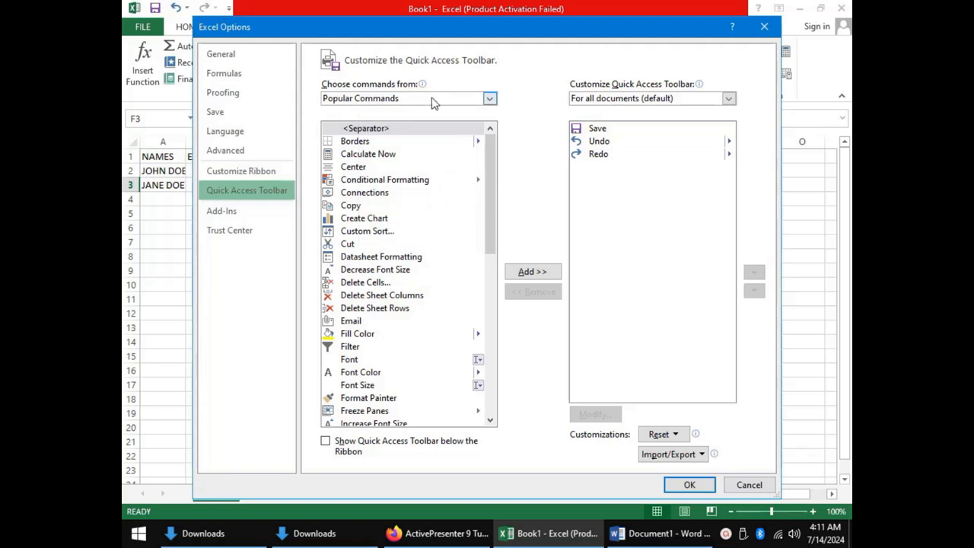
- Switch the command list to All Commands and select the Form command
click(490, 97)
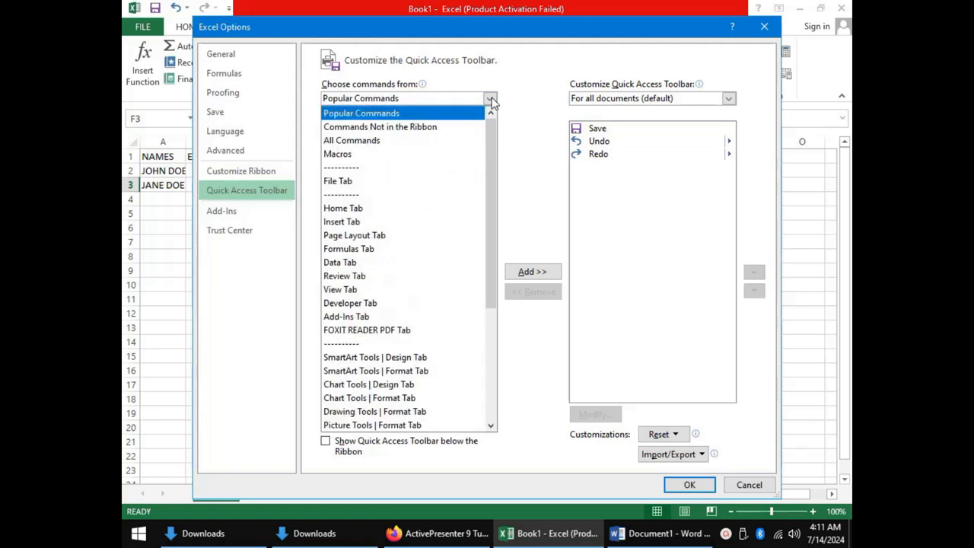
click(351, 140)
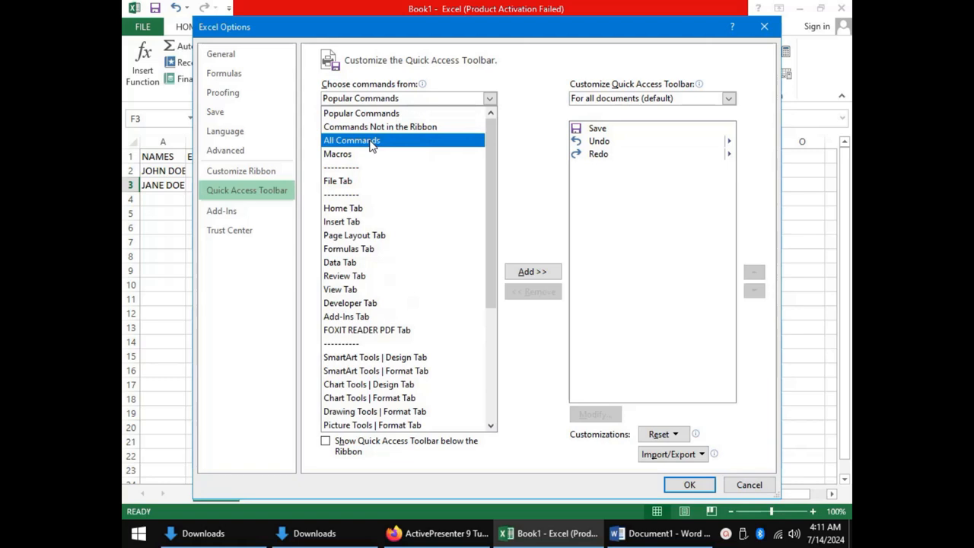
click(352, 140)
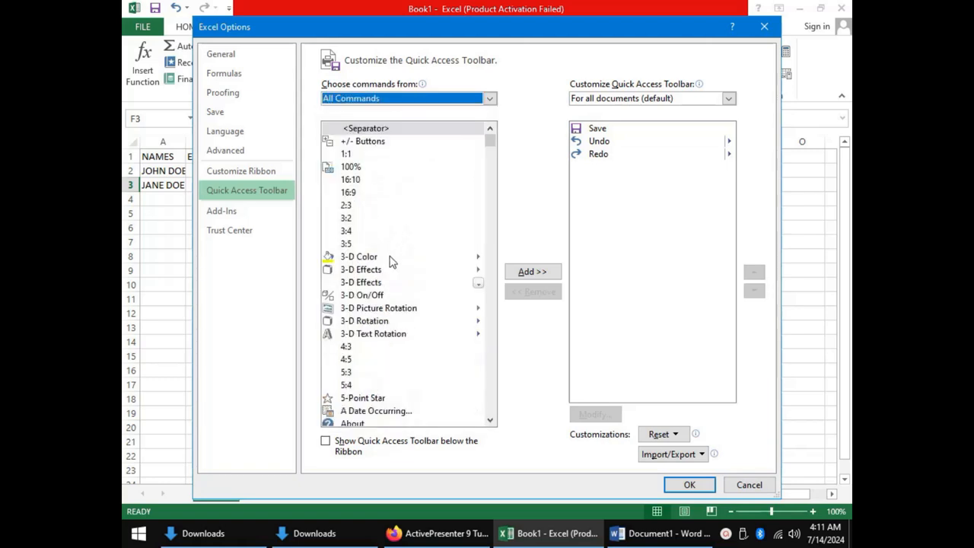
mouse_move(378, 329)
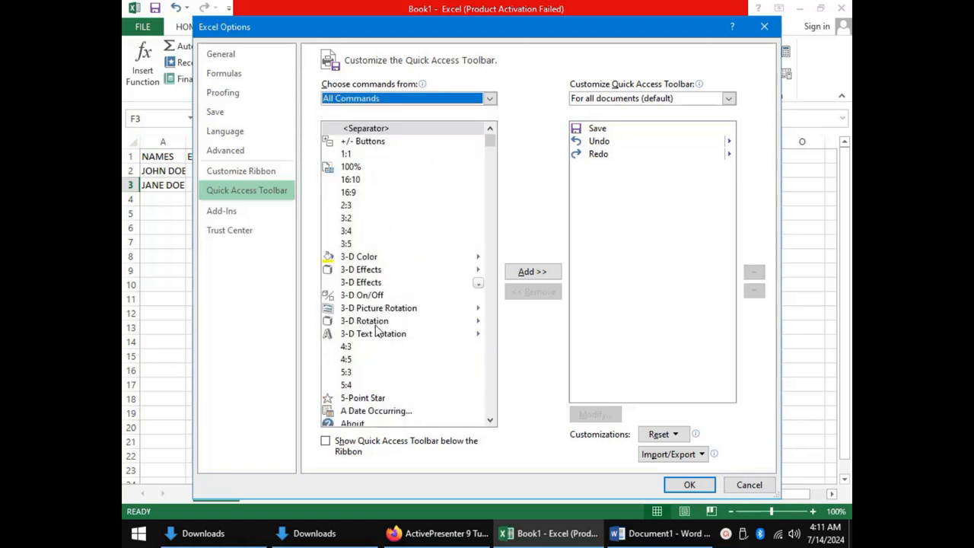
mouse_move(479, 144)
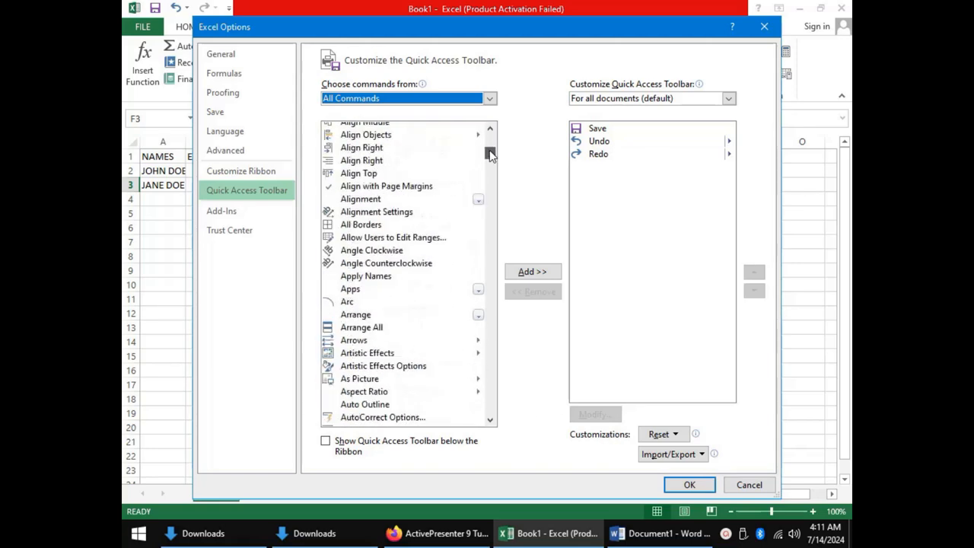
scroll(down, 3)
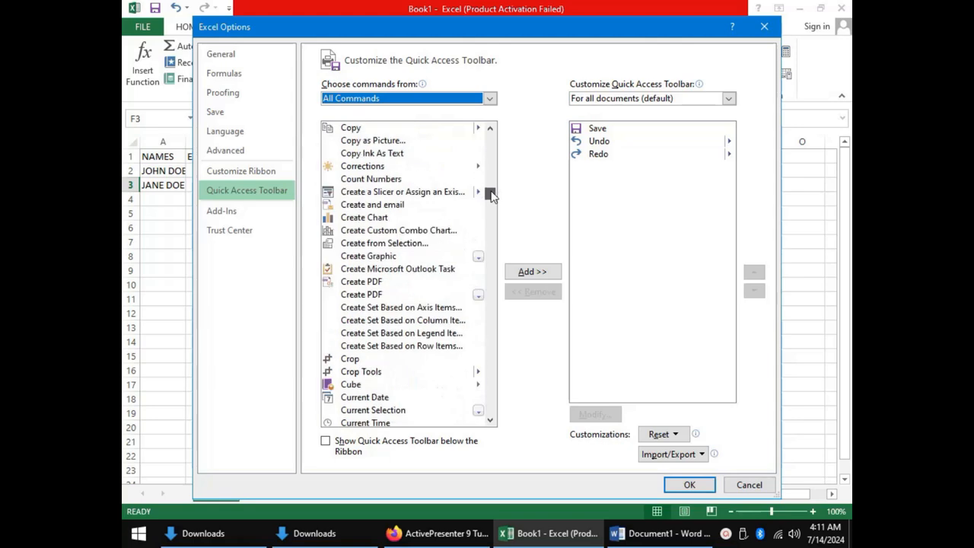
scroll(down, 3)
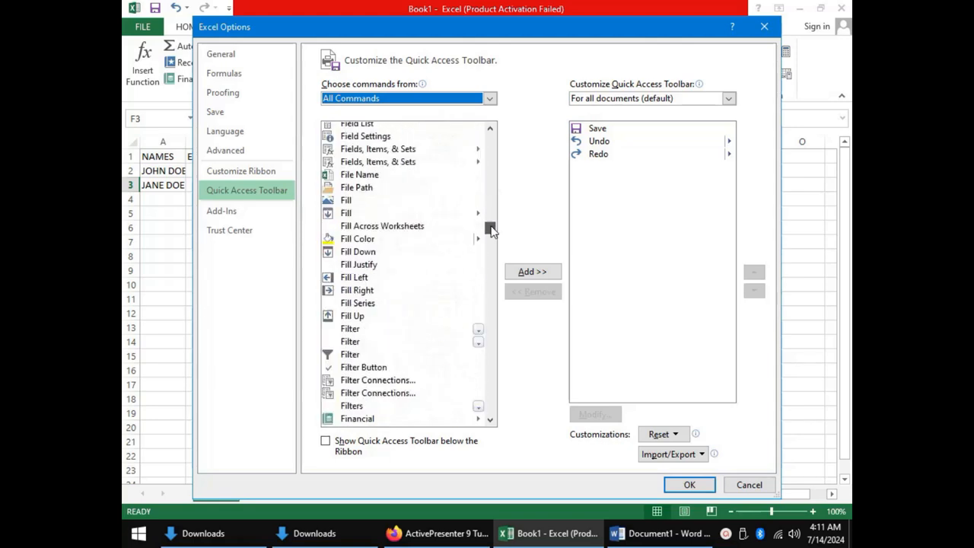
scroll(down, 3)
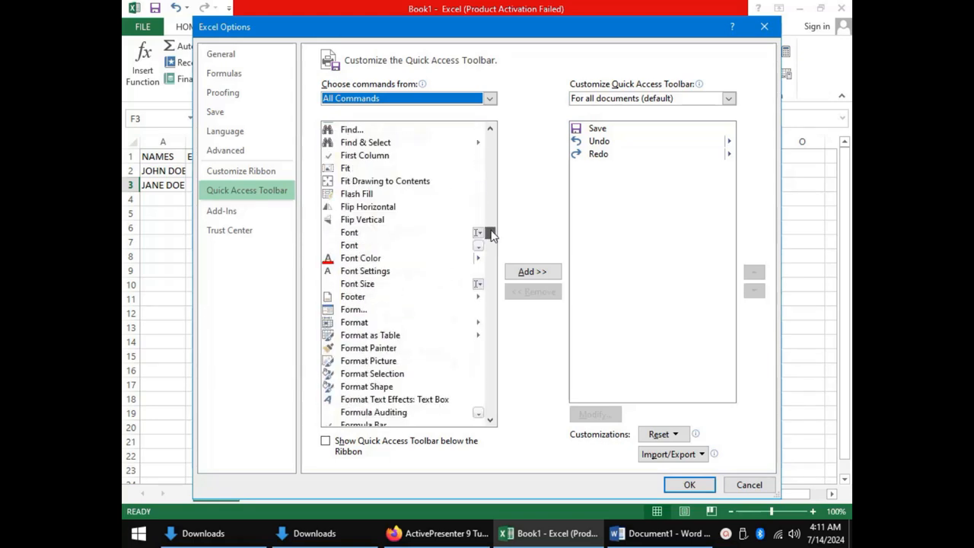
click(354, 309)
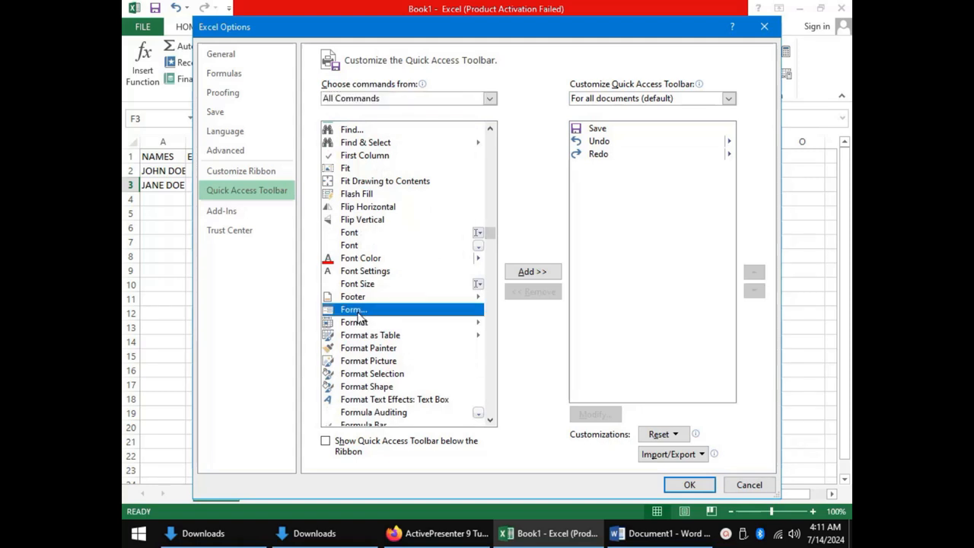
click(533, 271)
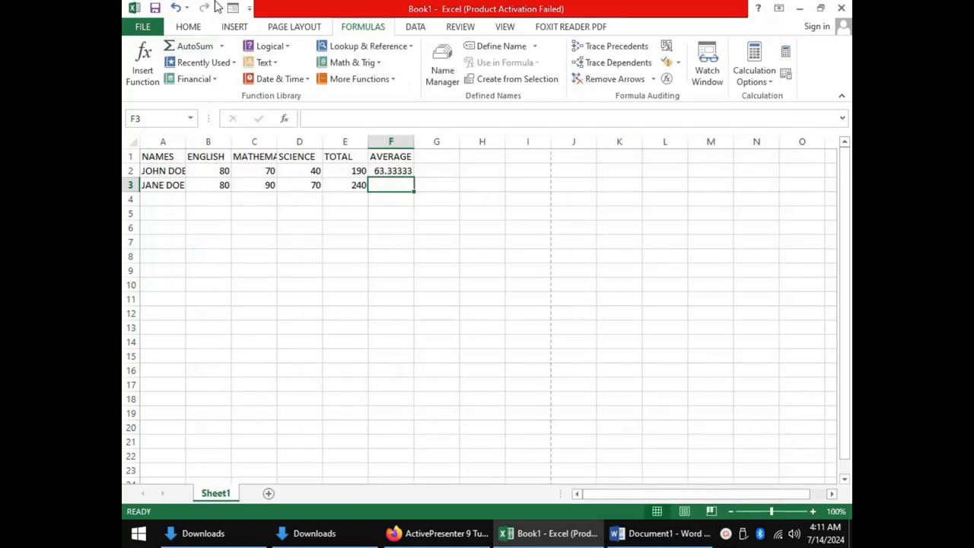
mouse_move(225, 18)
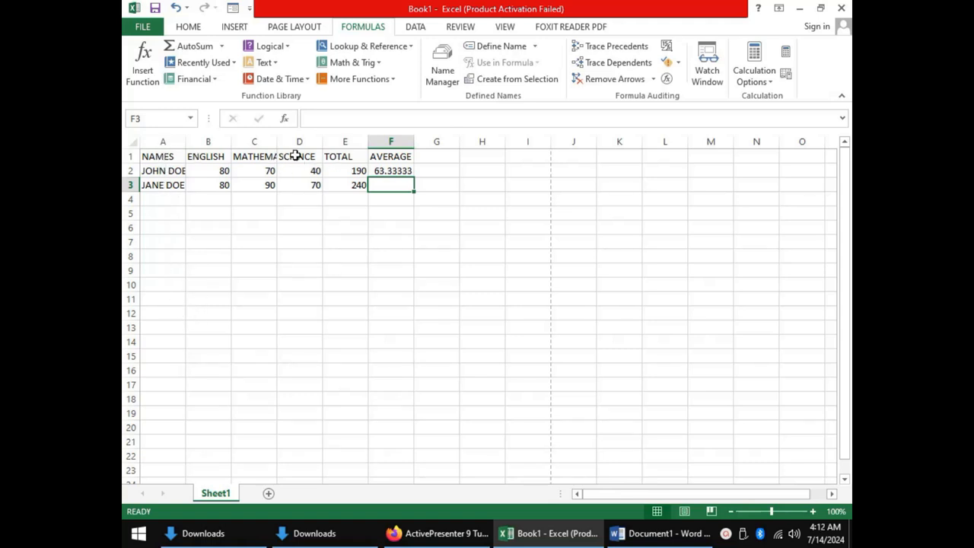
mouse_move(234, 18)
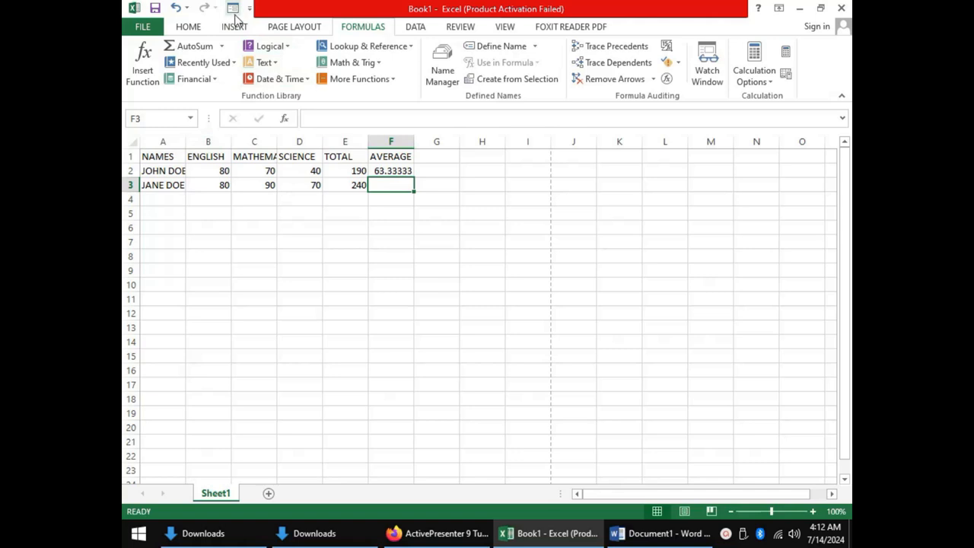
- Open the data form from the new toolbar button, showing John Doe's record 1 of 2
click(233, 9)
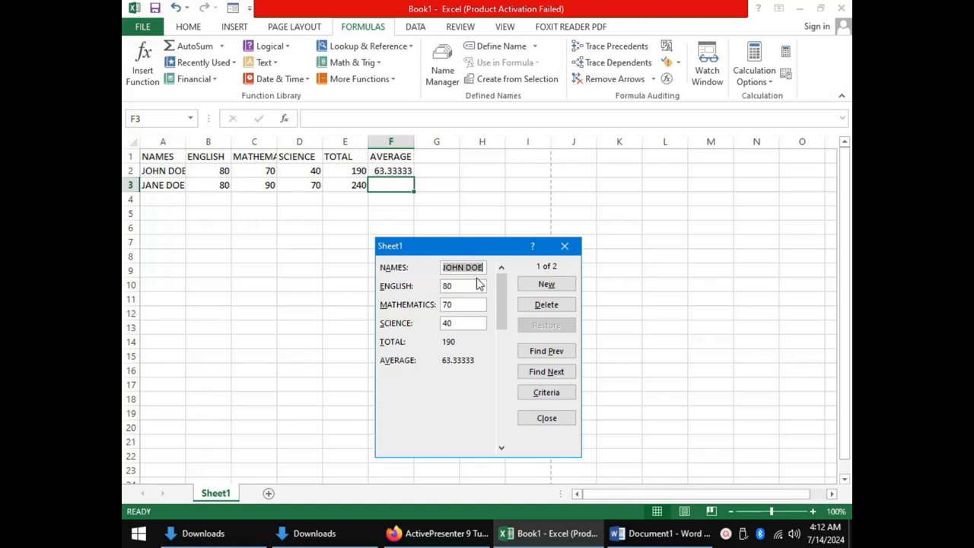
mouse_move(478, 381)
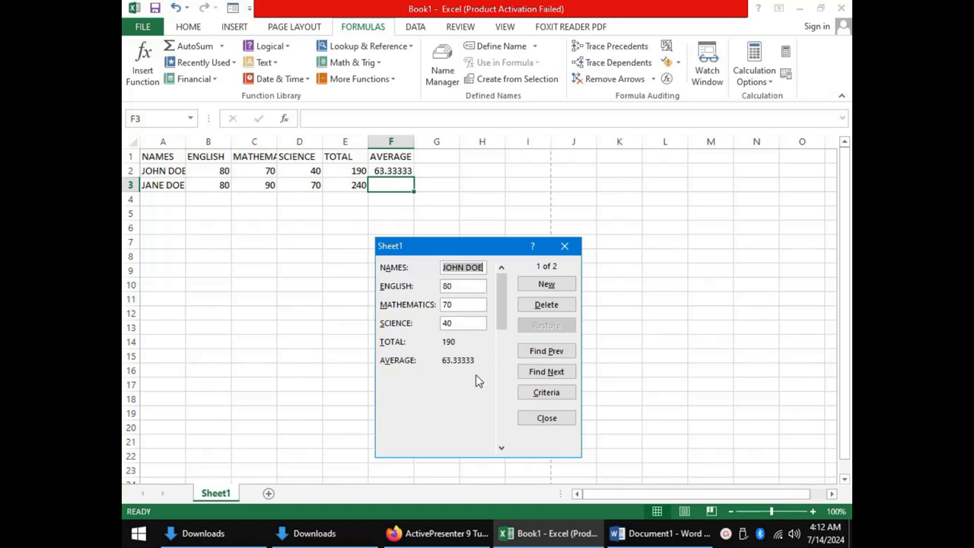